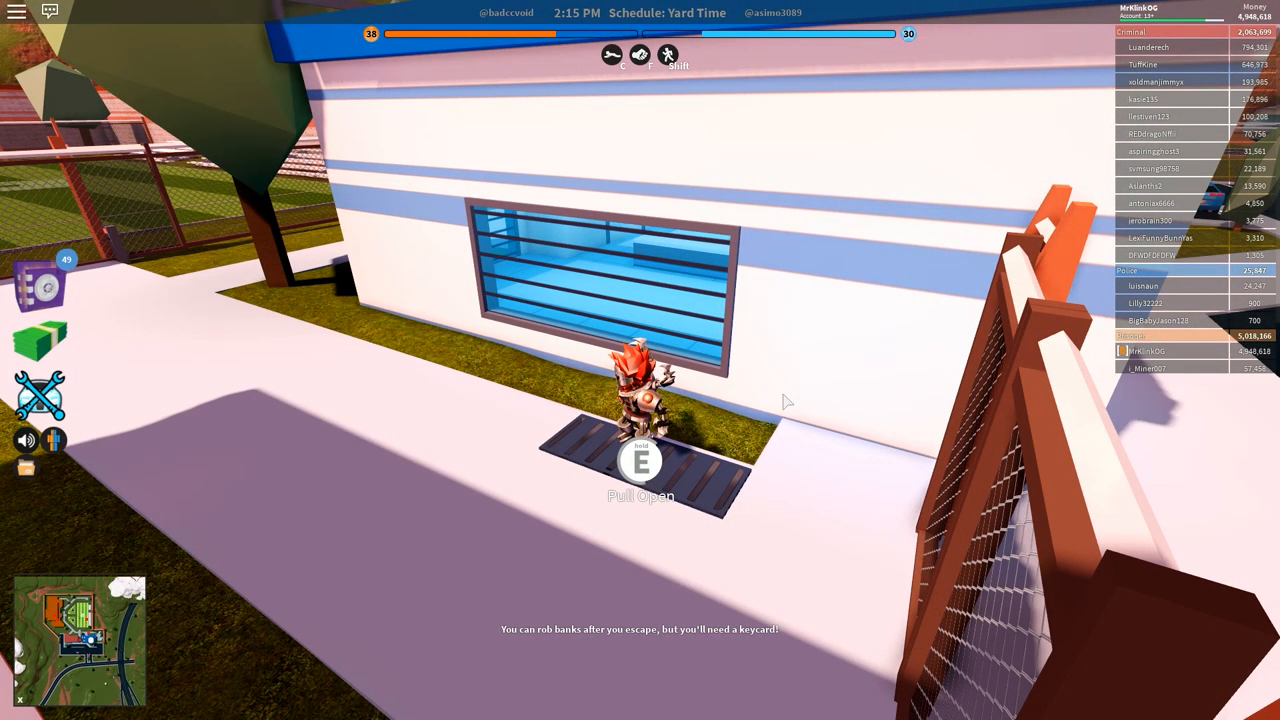
mouse_move(743, 425)
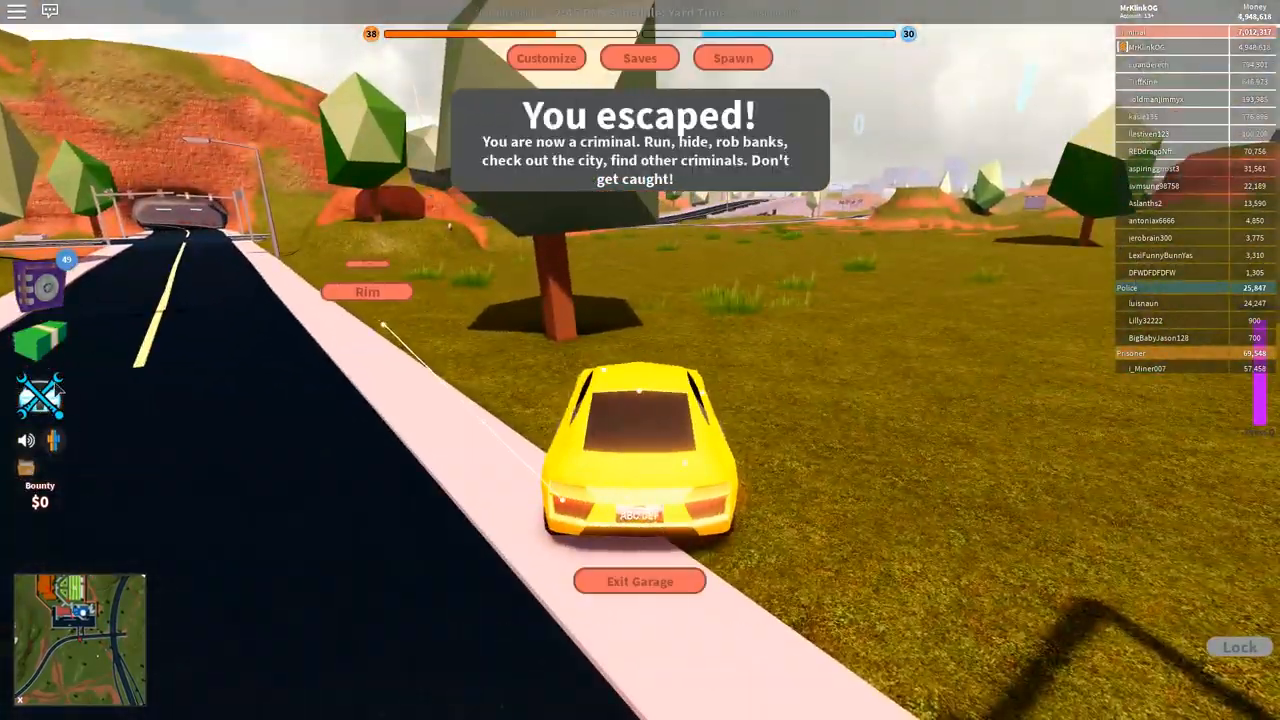
click(639, 581)
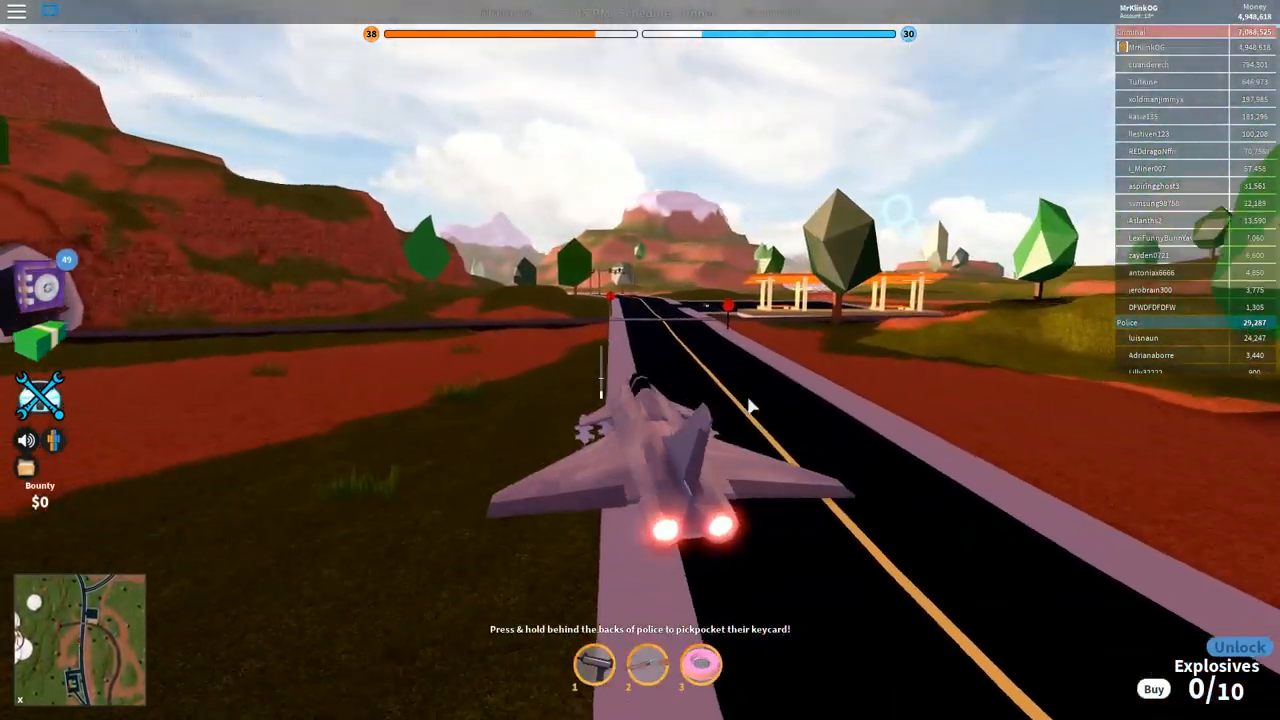
Buy 10 explosives for $5,000 at the gas station, restocking the jet to 10/10.
click(1152, 689)
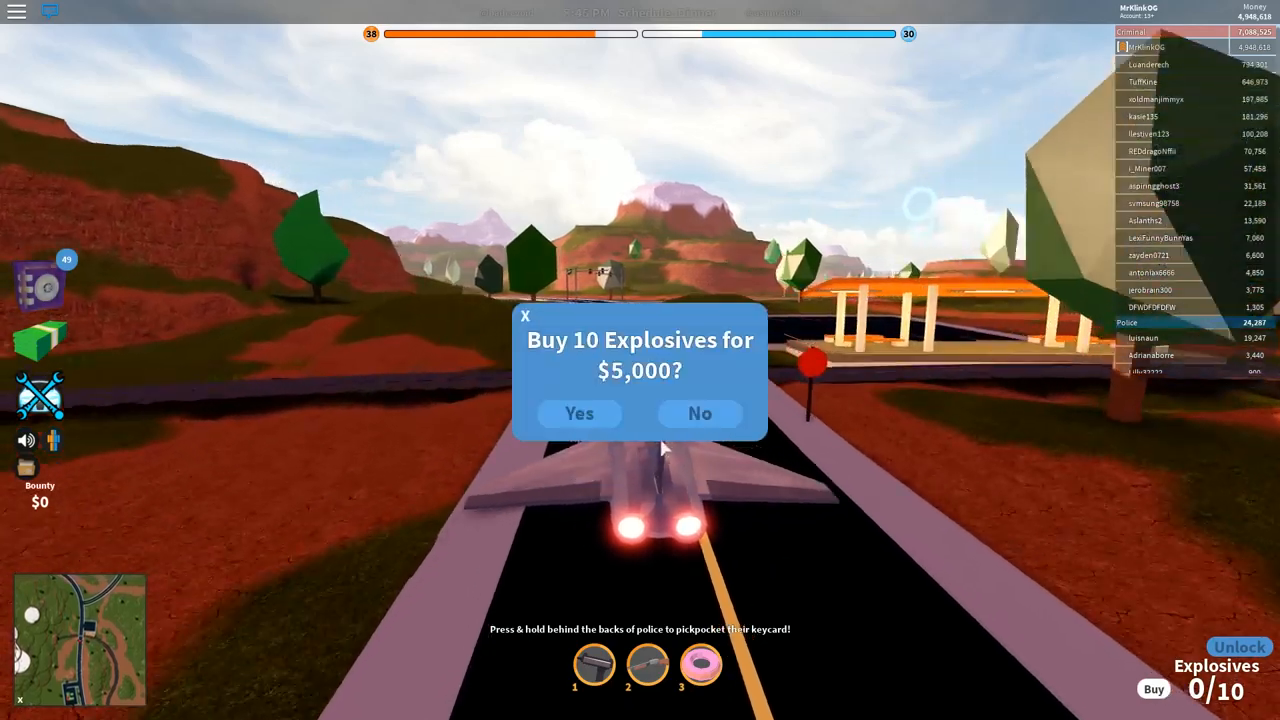
click(578, 413)
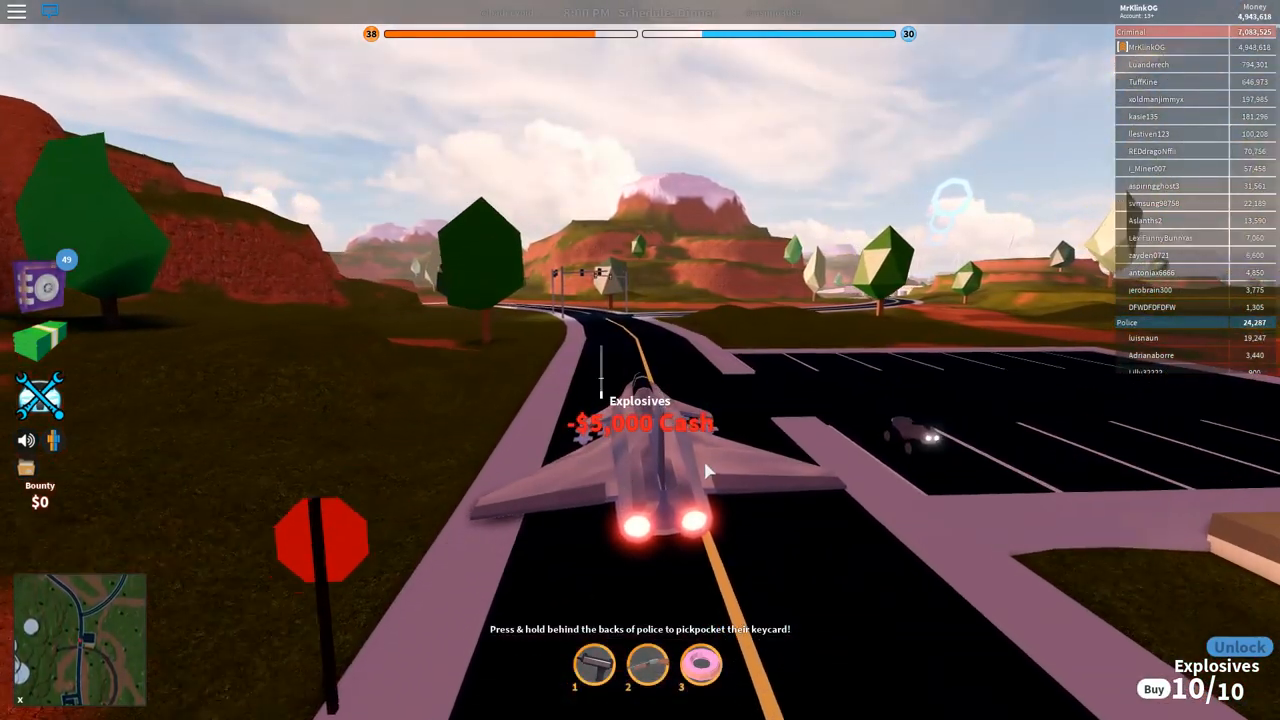